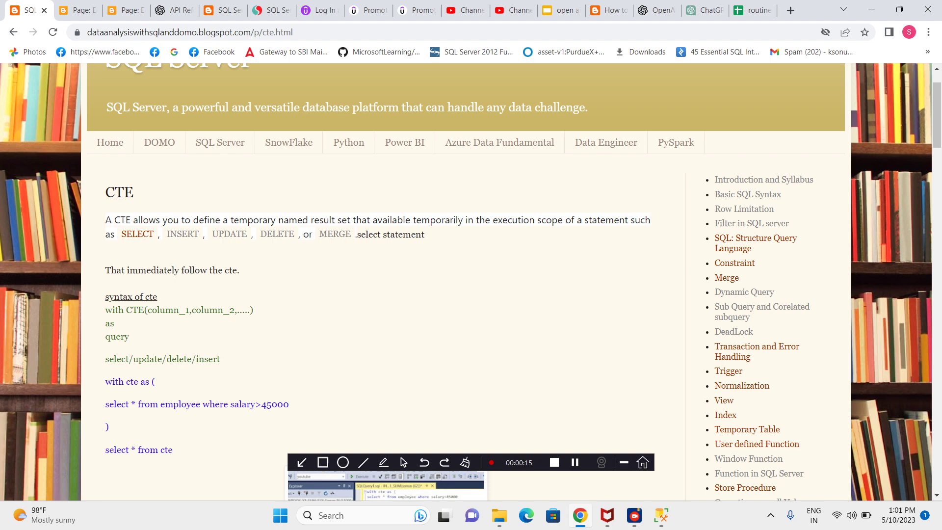
Scroll to the 'Using multiple SQL Server CTE in a single query' example and select its emp/dept join code.
scroll("down", 3)
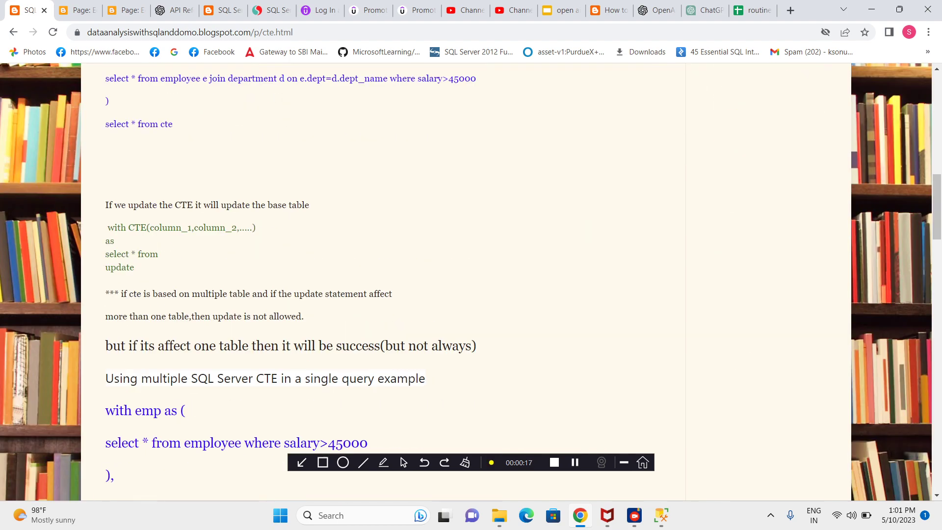
scroll("down", 3)
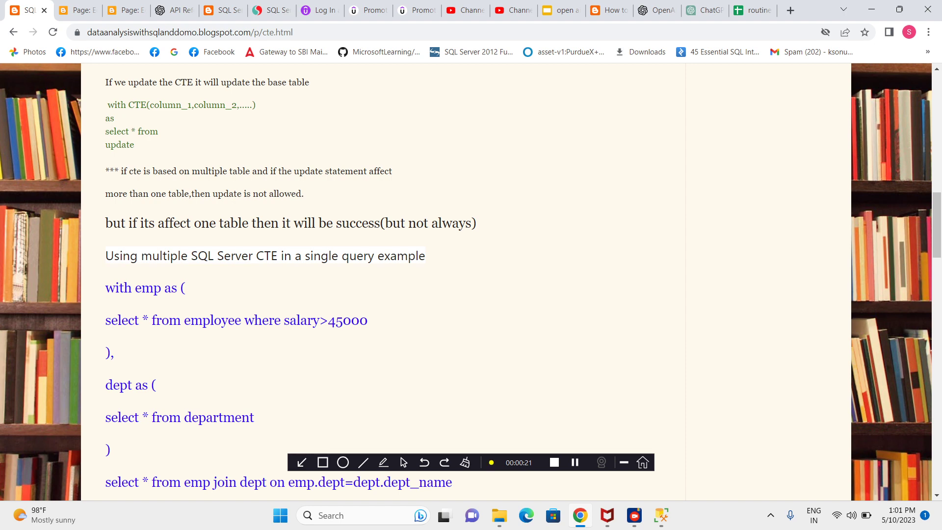
scroll("down", 3)
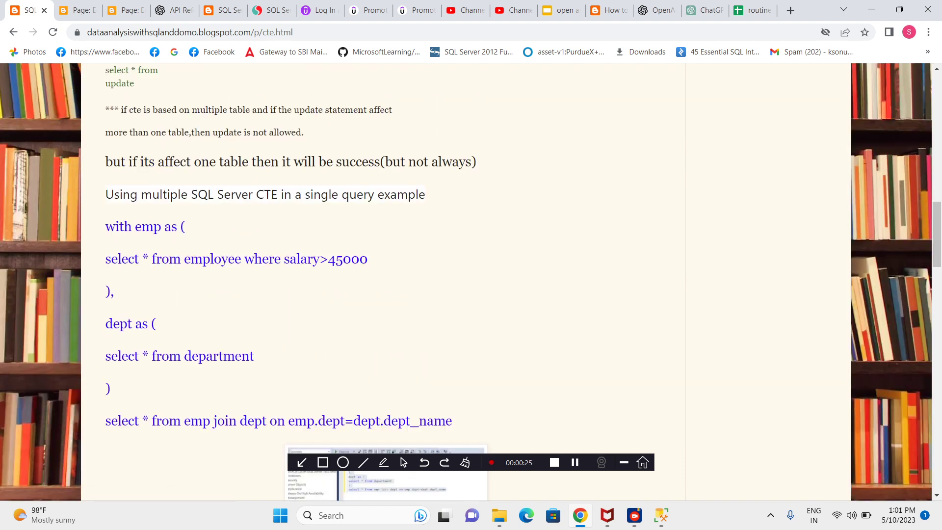
left_click_drag(105, 226, 451, 421)
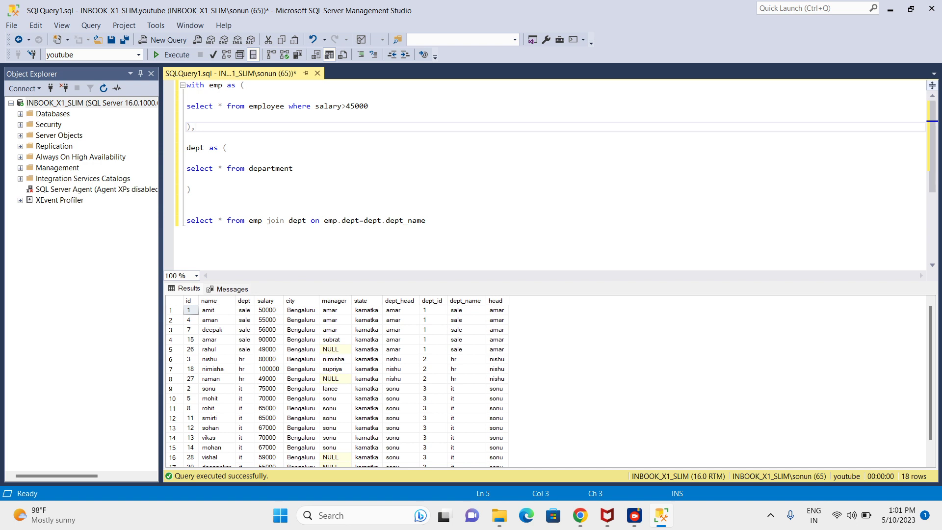
Delete the empty lines so the final join SELECT sits directly under the dept CTE.
left_click(192, 200)
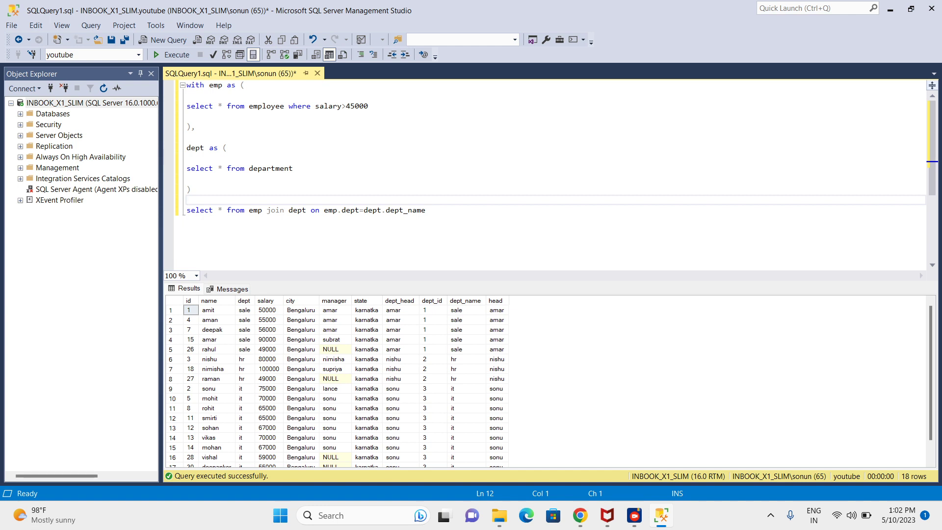
left_click(226, 147)
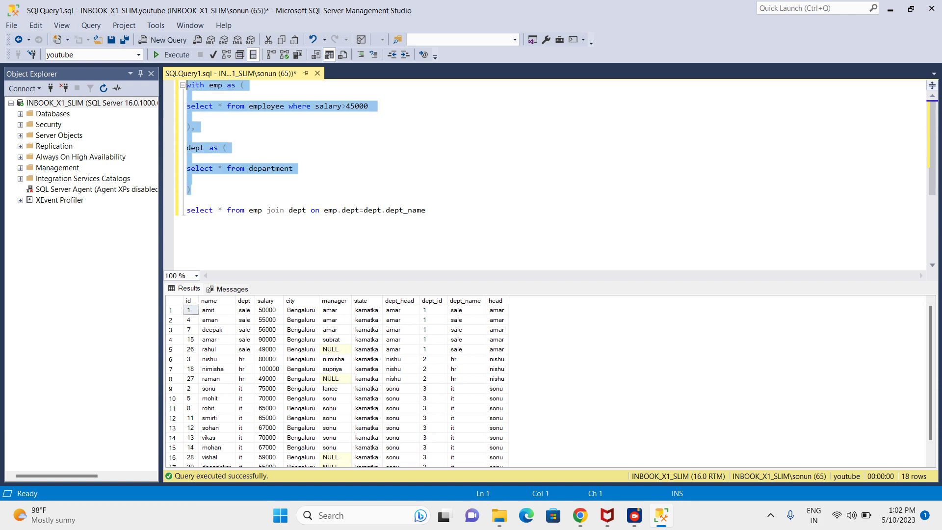
left_click(204, 199)
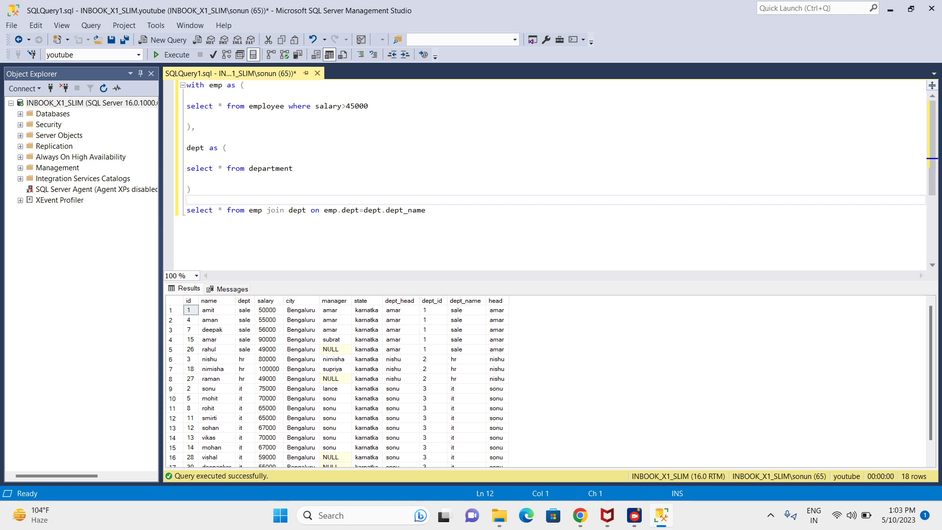
left_click(187, 200)
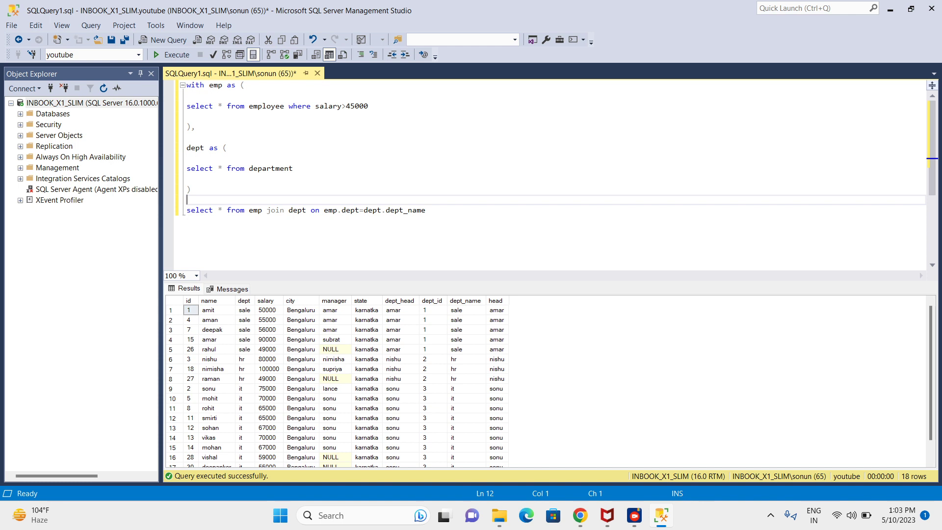